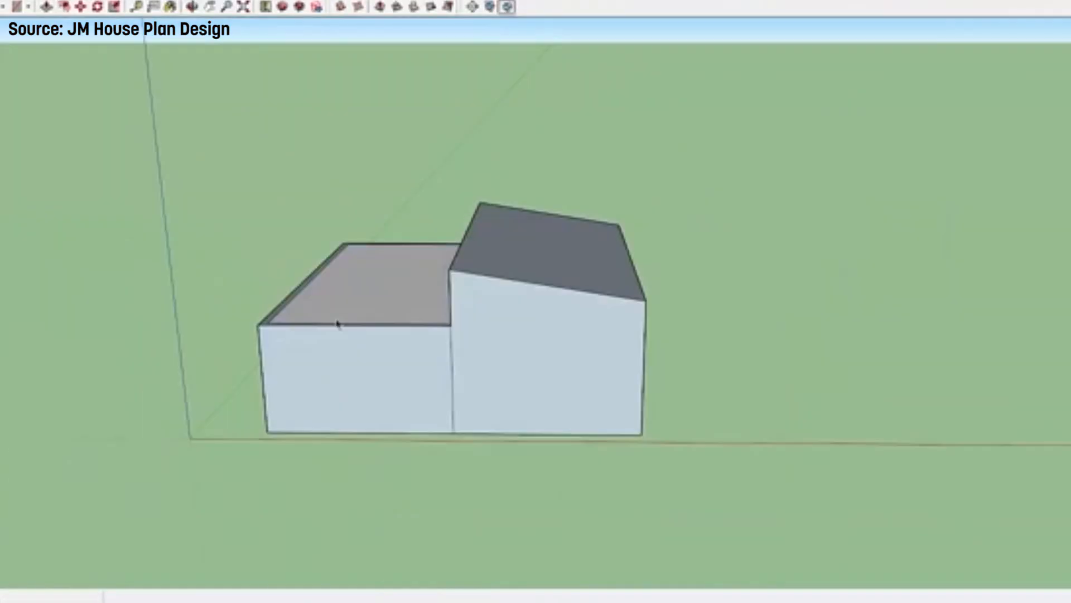
- Zoom the SketchUp view on the two-block house massing with its sloped roof
scroll(up, 3)
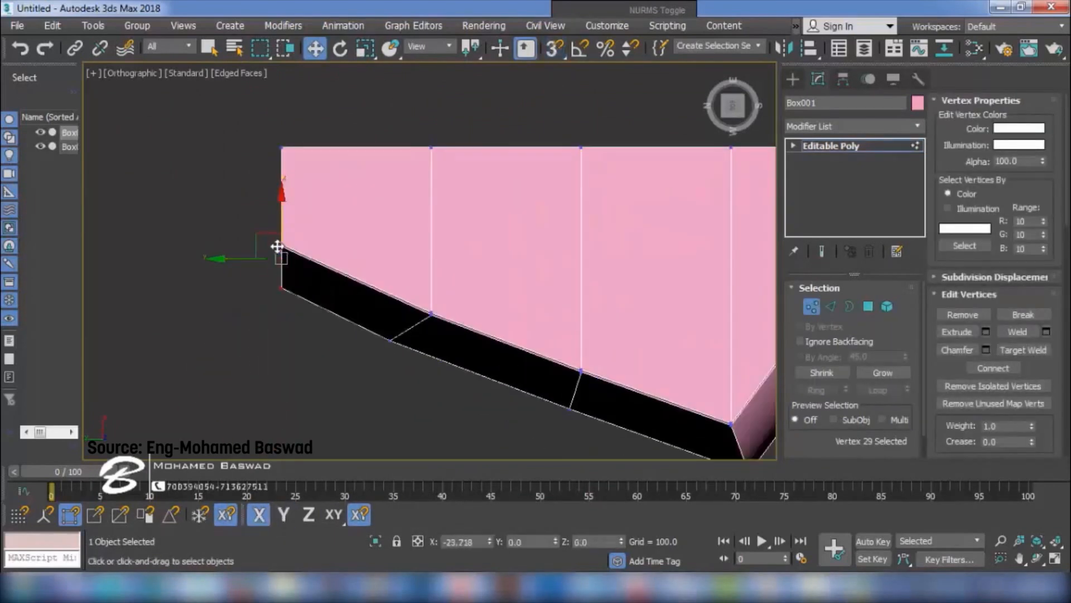
- Move and snap the pink box's vertices into a long bar with a pointed end
click(867, 306)
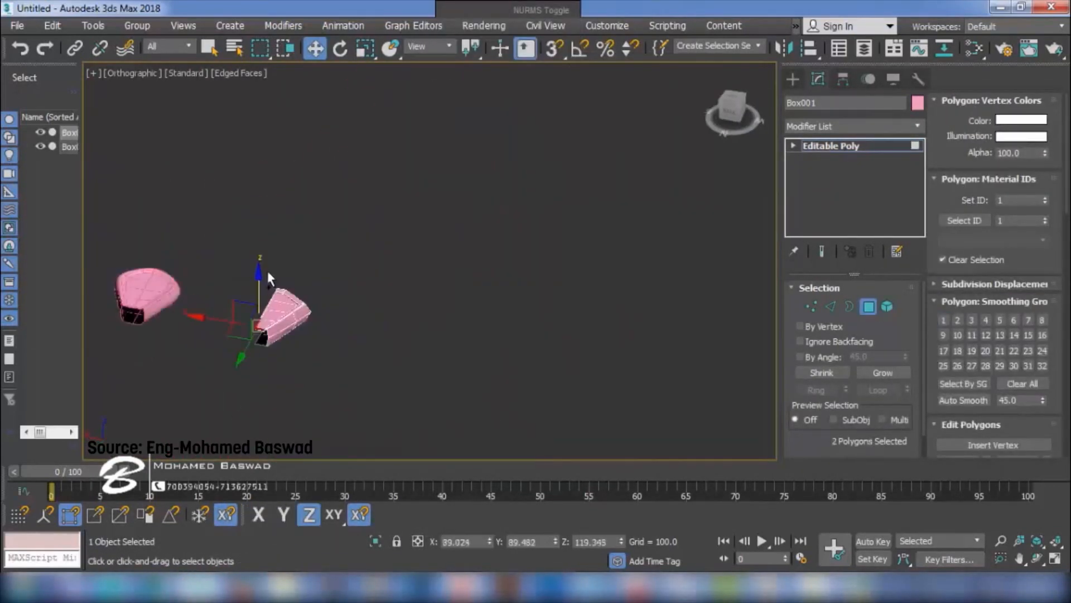
click(810, 306)
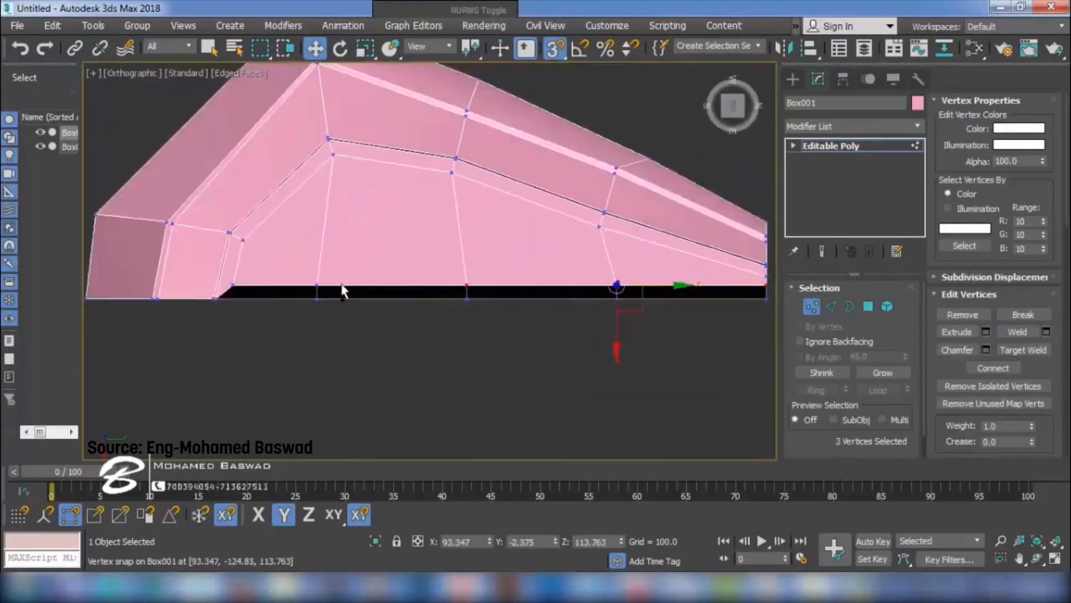
click(867, 306)
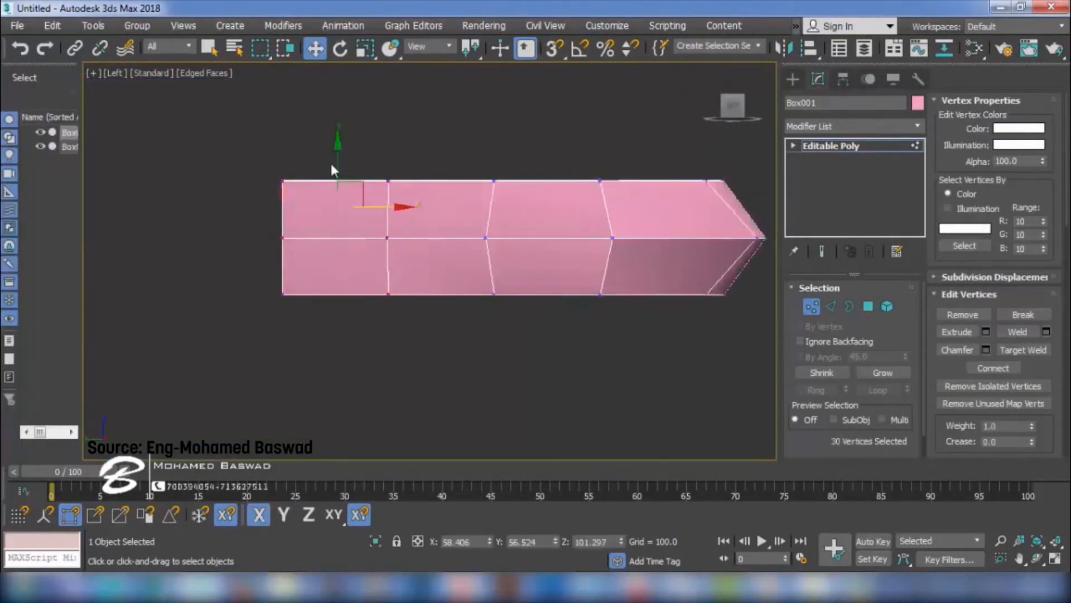
- Extrude the pink bar's polygons inward by about -8 to cut a recessed channel
click(830, 307)
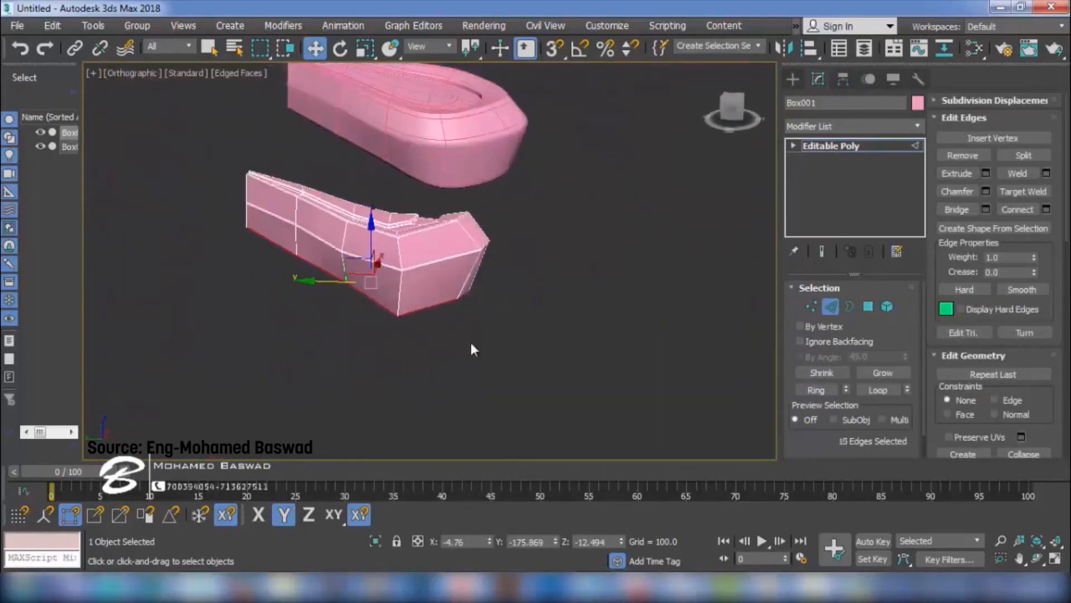
click(811, 307)
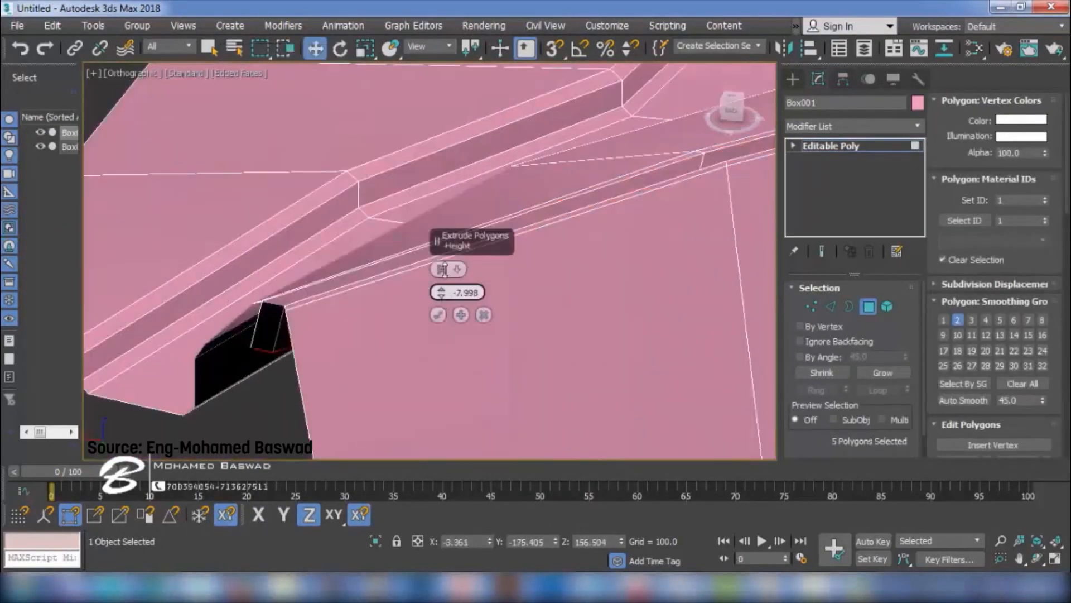
click(830, 306)
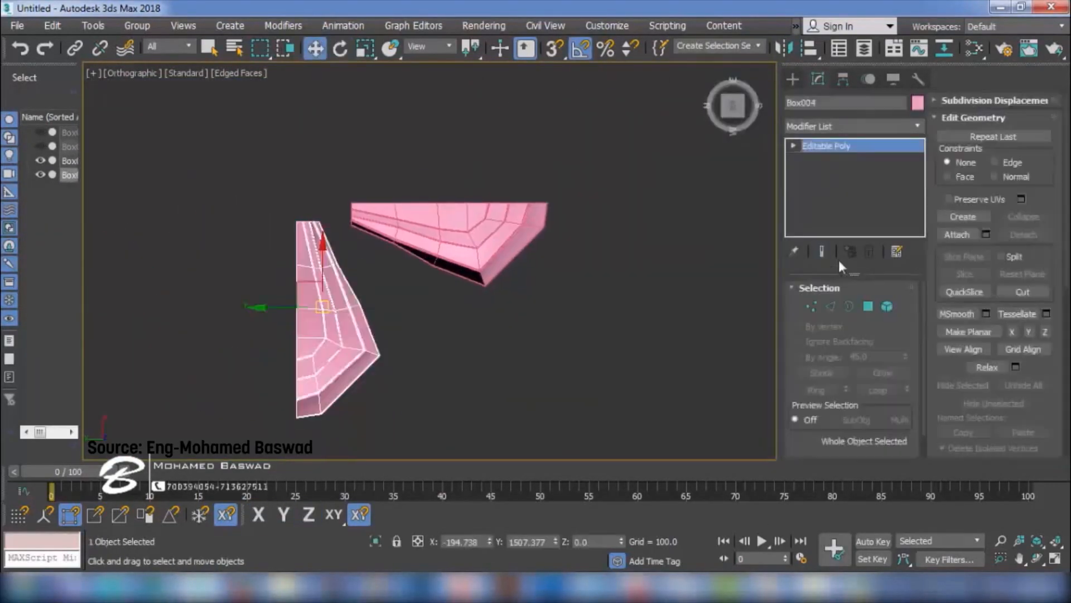
click(886, 307)
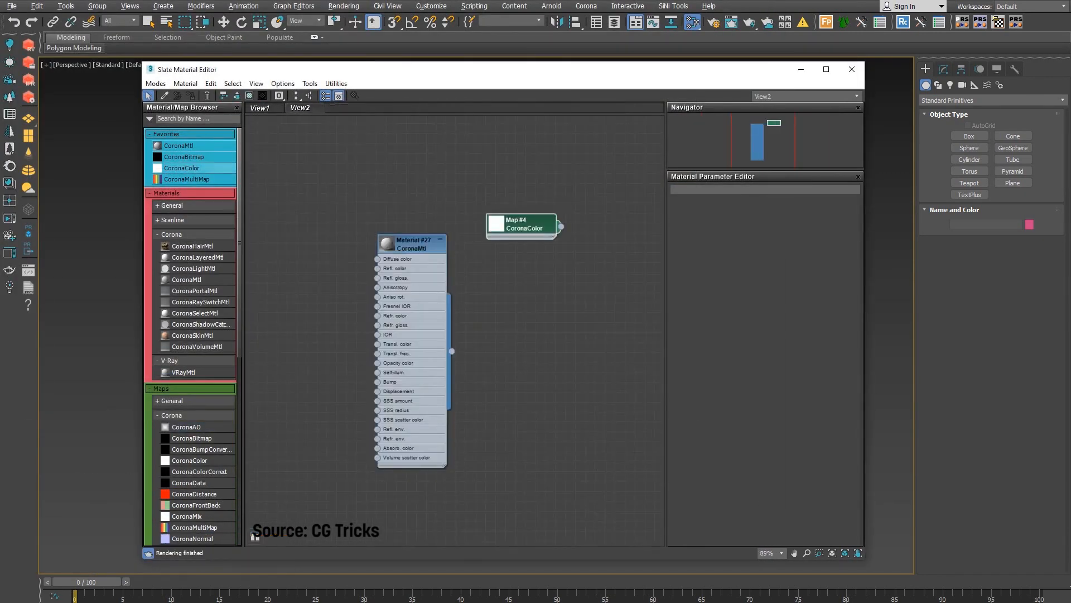
- Show Material #29 and its connected maps in a separate preview window
right_click(540, 232)
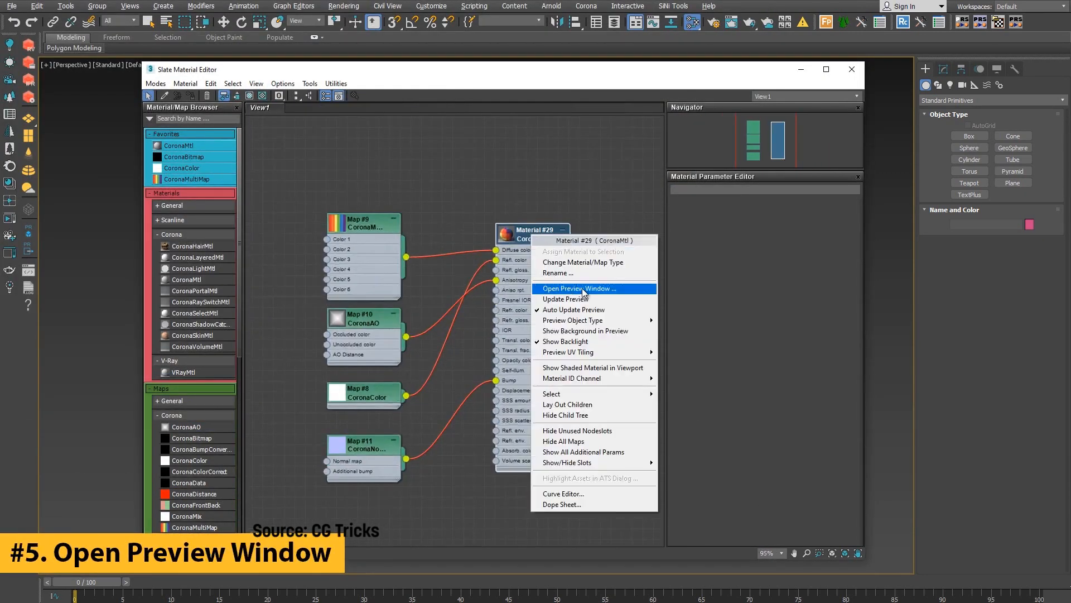
click(579, 288)
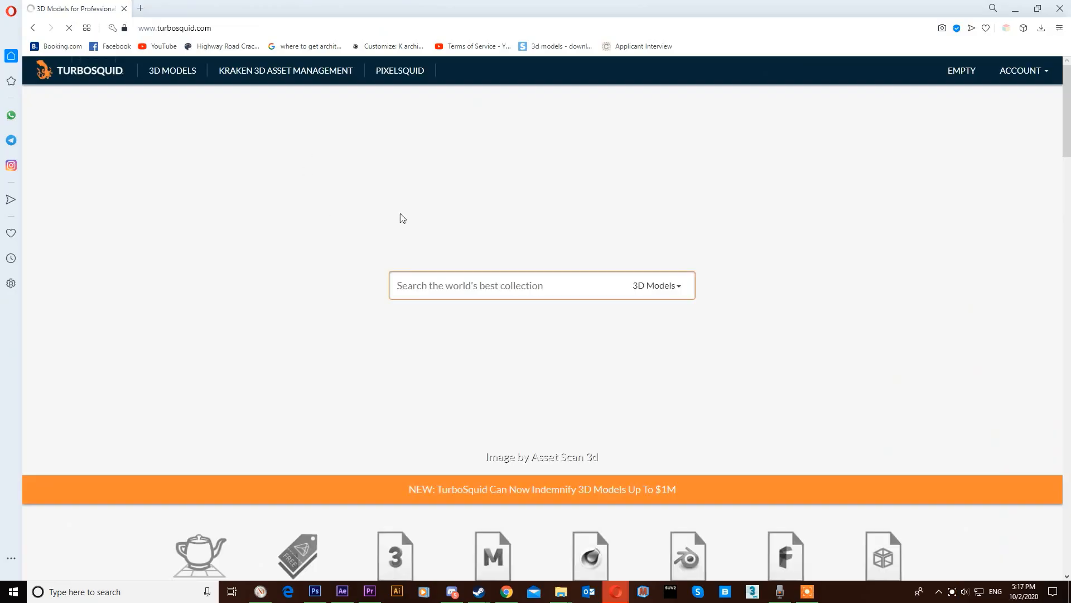
- Filter TurboSquid 3D models to Free, search for 'chair', and browse the results
scroll(down, 3)
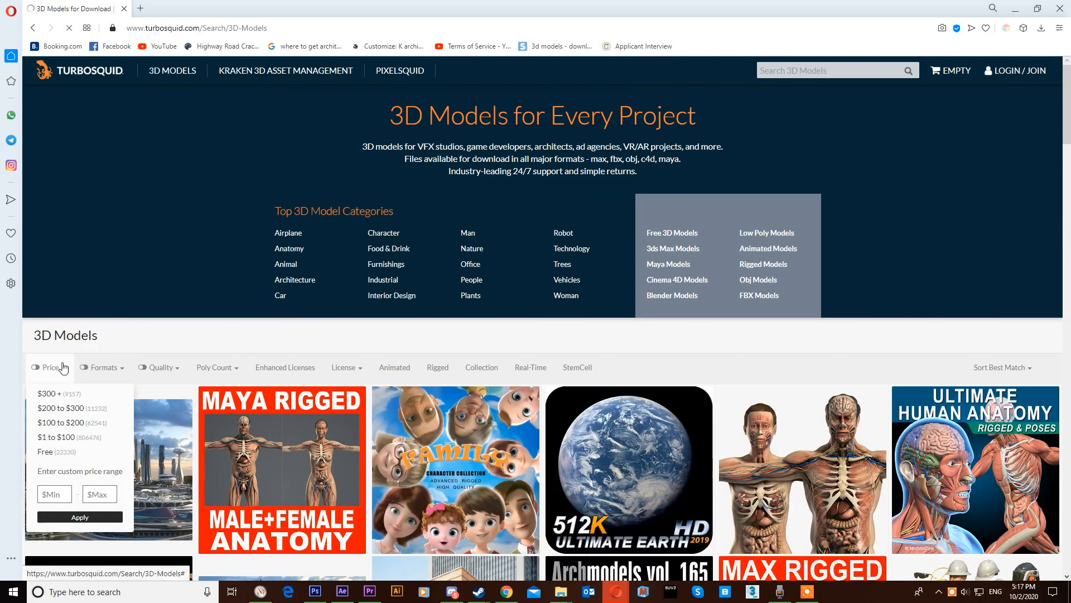
click(45, 451)
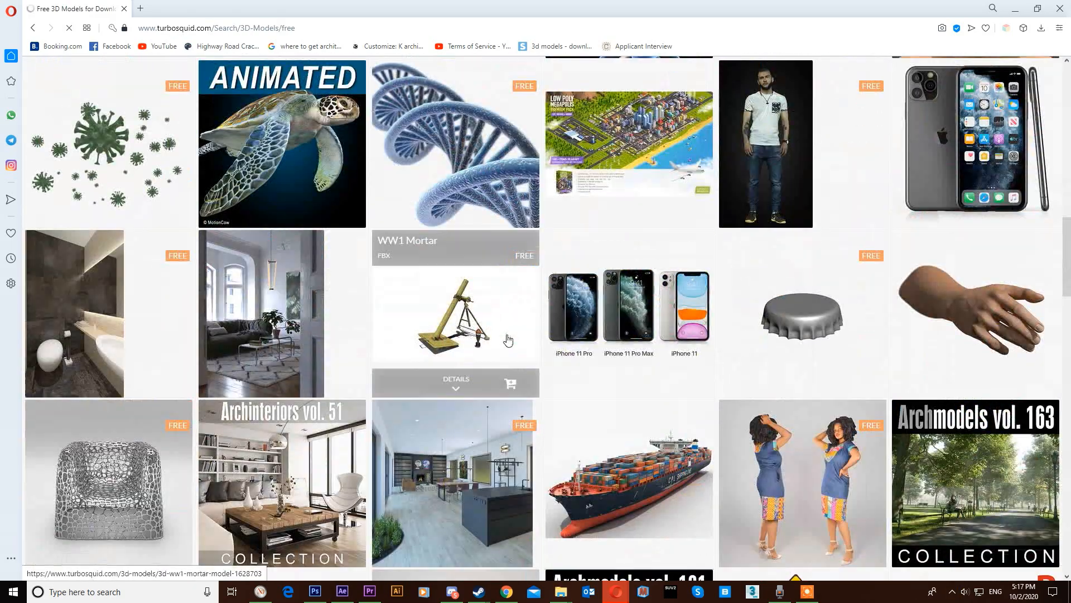
scroll(down, 3)
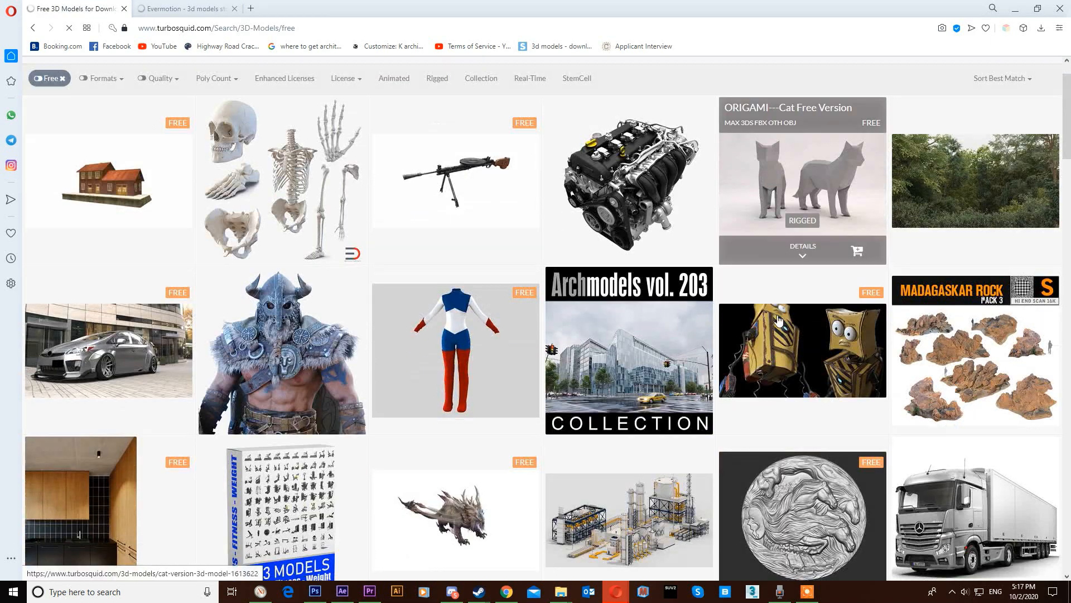
scroll(down, 3)
text(chari)
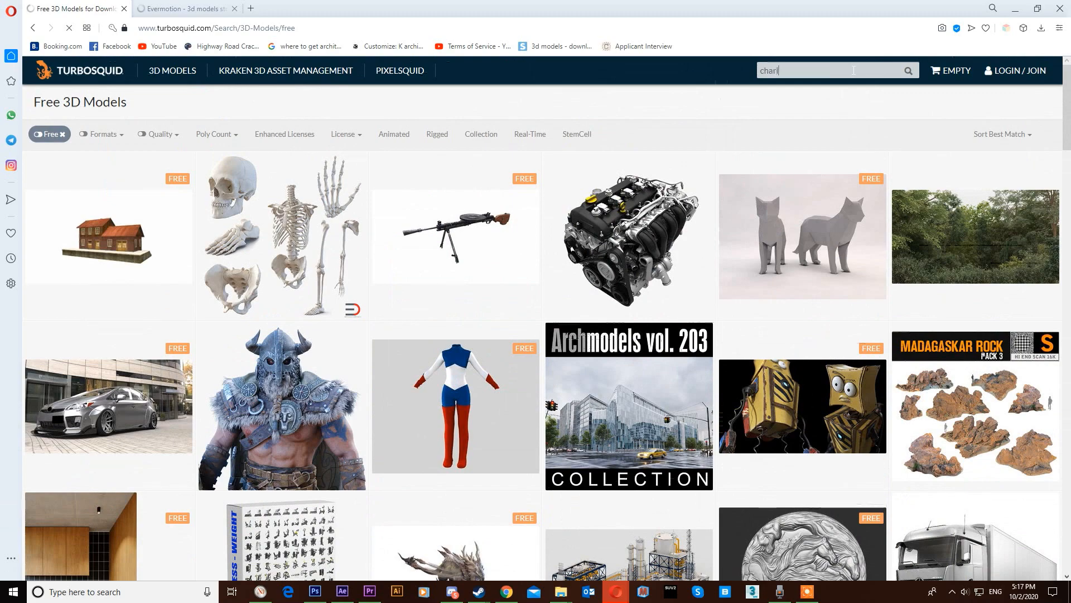
key(Return)
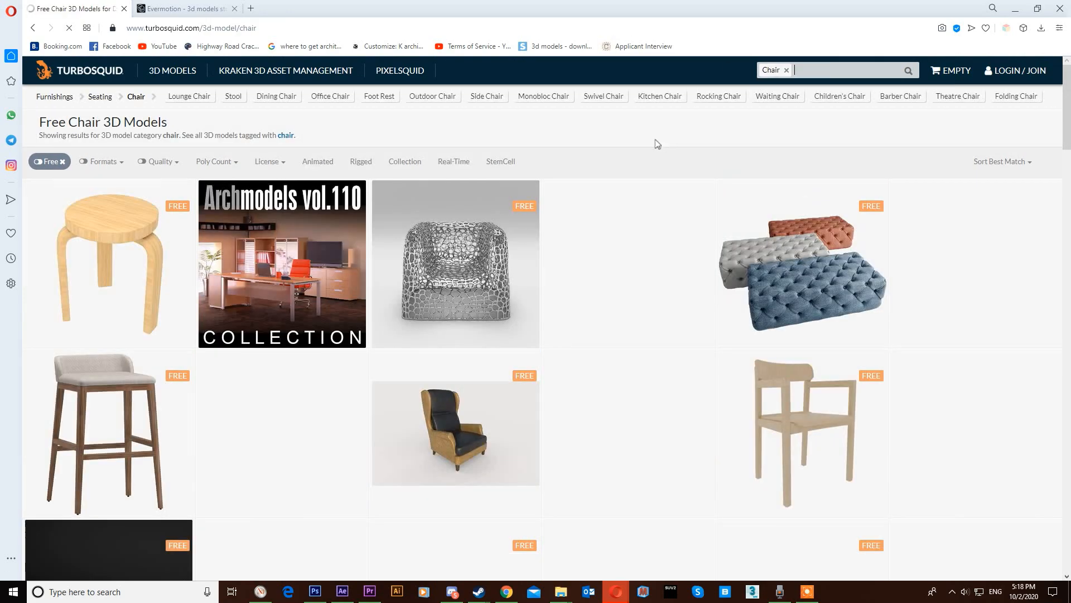
scroll(down, 3)
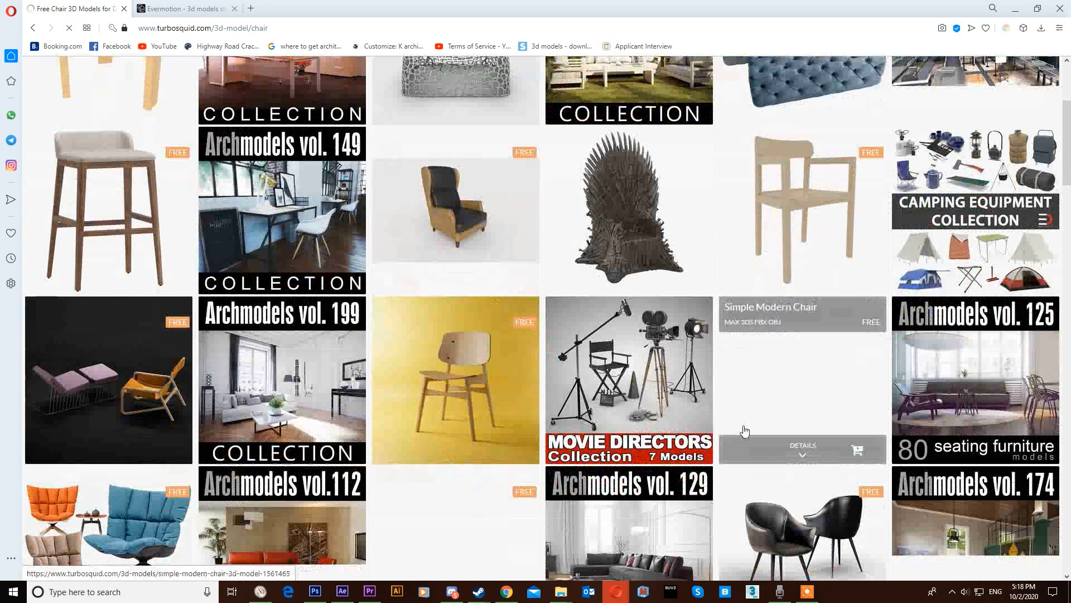
scroll(down, 3)
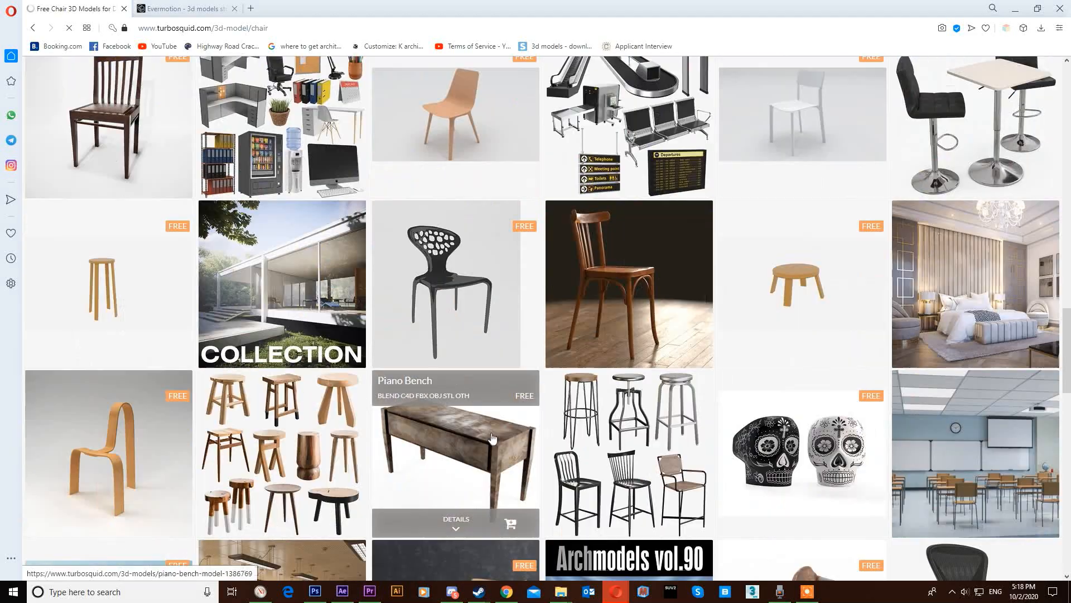
scroll(down, 3)
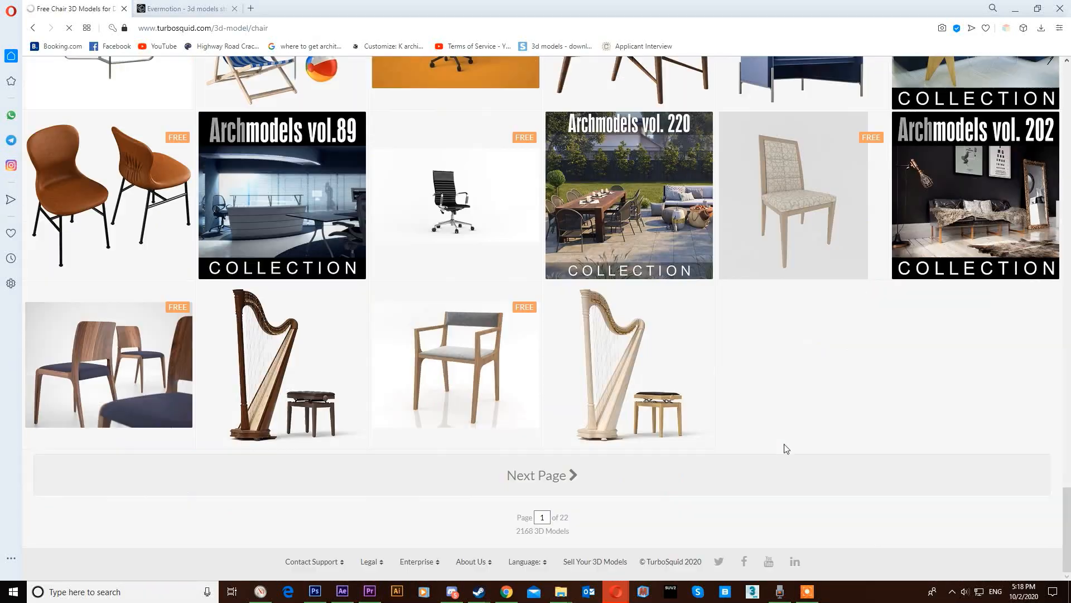
click(180, 8)
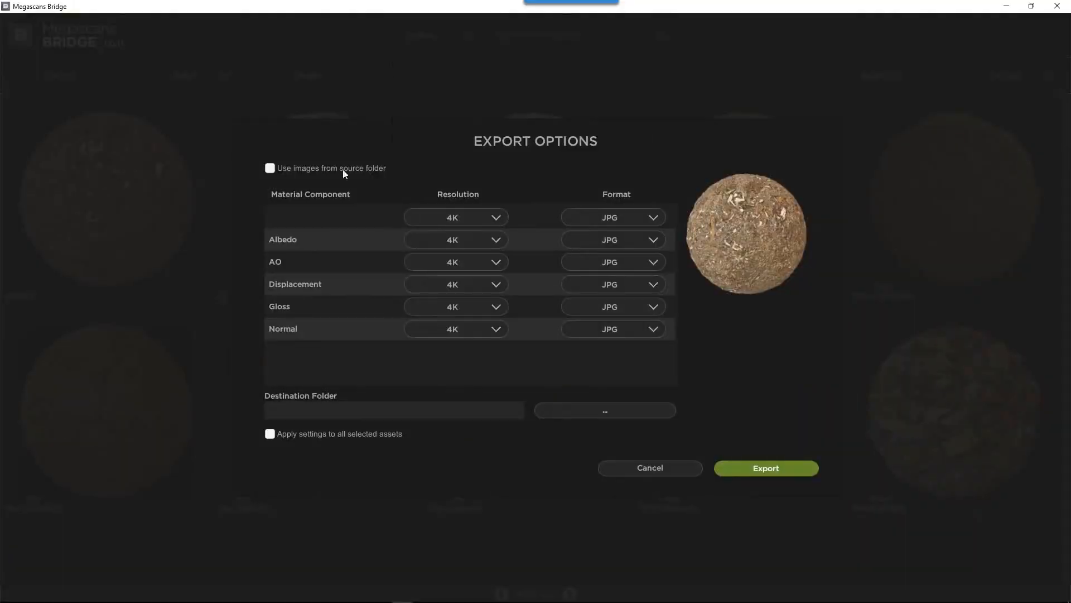
- Set the Bridge export to use images from the asset's source folder
click(765, 468)
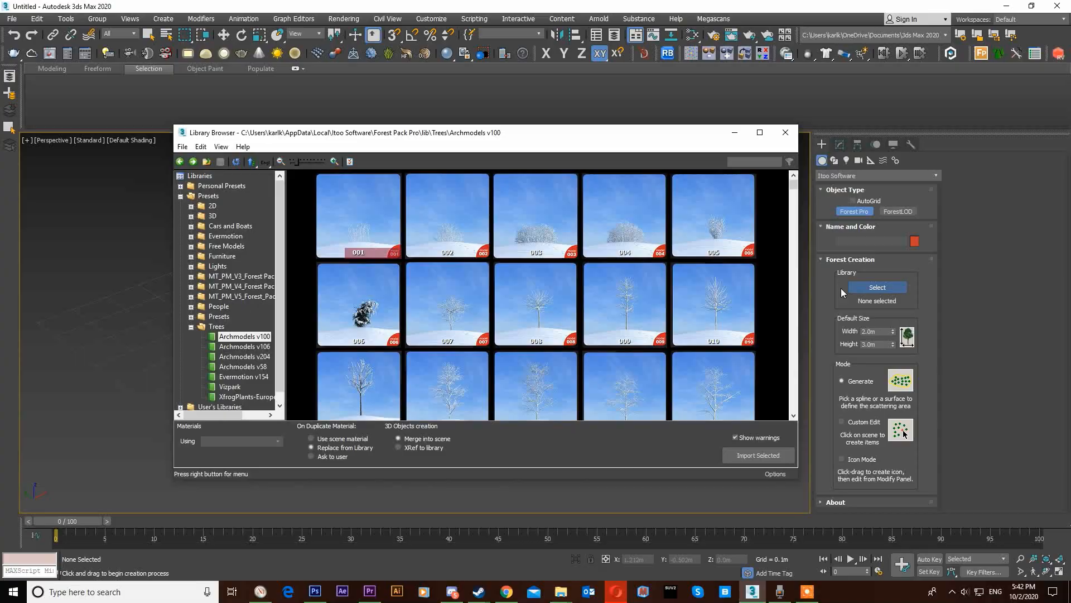
- Browse Forest Pack collections: Cars, Misc, HQPlants Free, Archmodels trees, RenderPeople, Evermotion v154
click(250, 235)
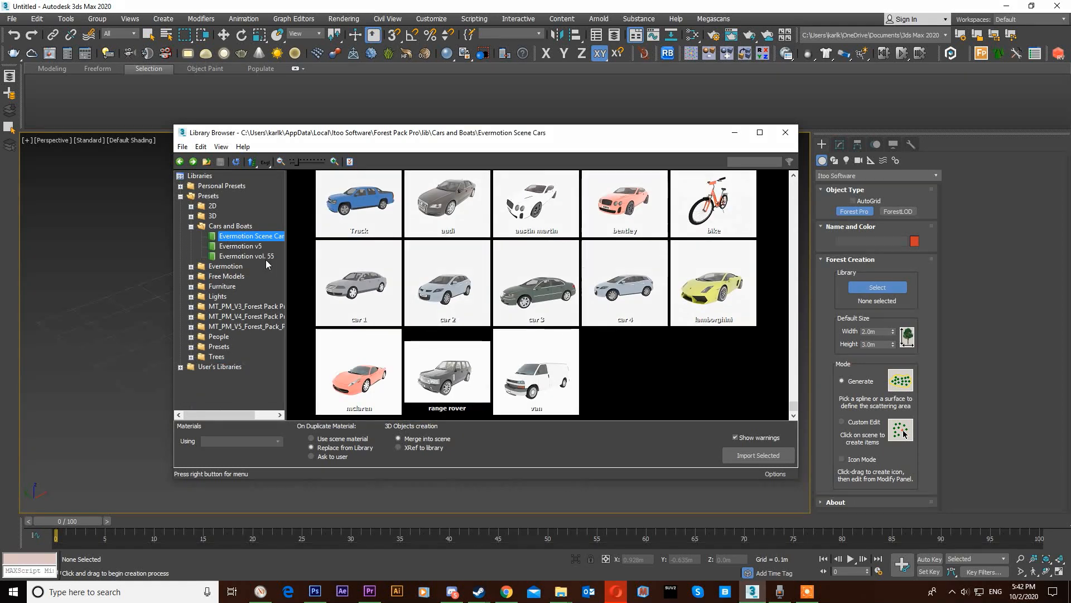
click(226, 266)
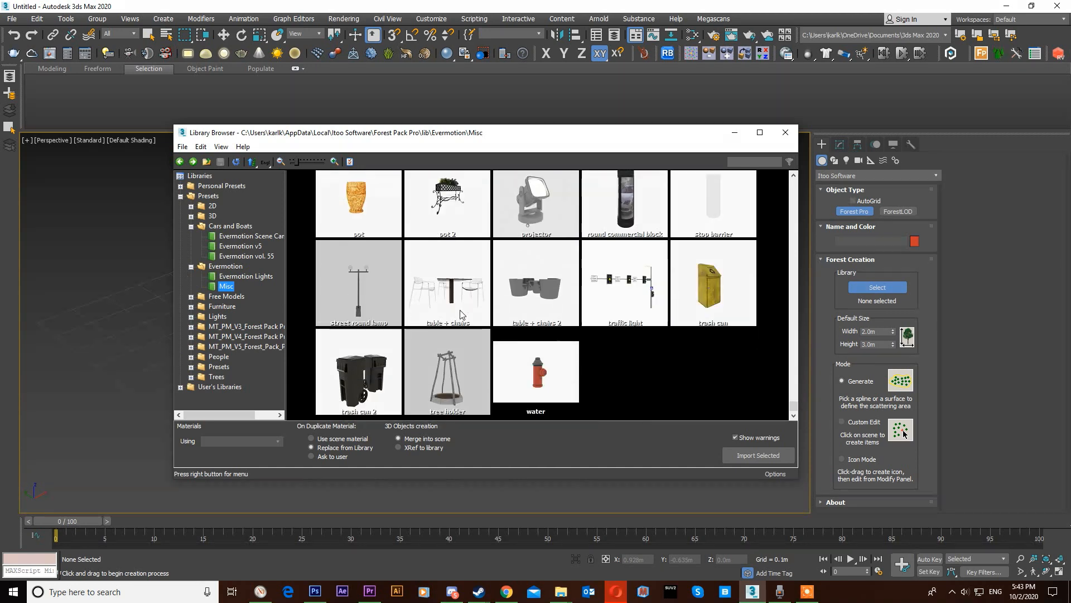
click(240, 306)
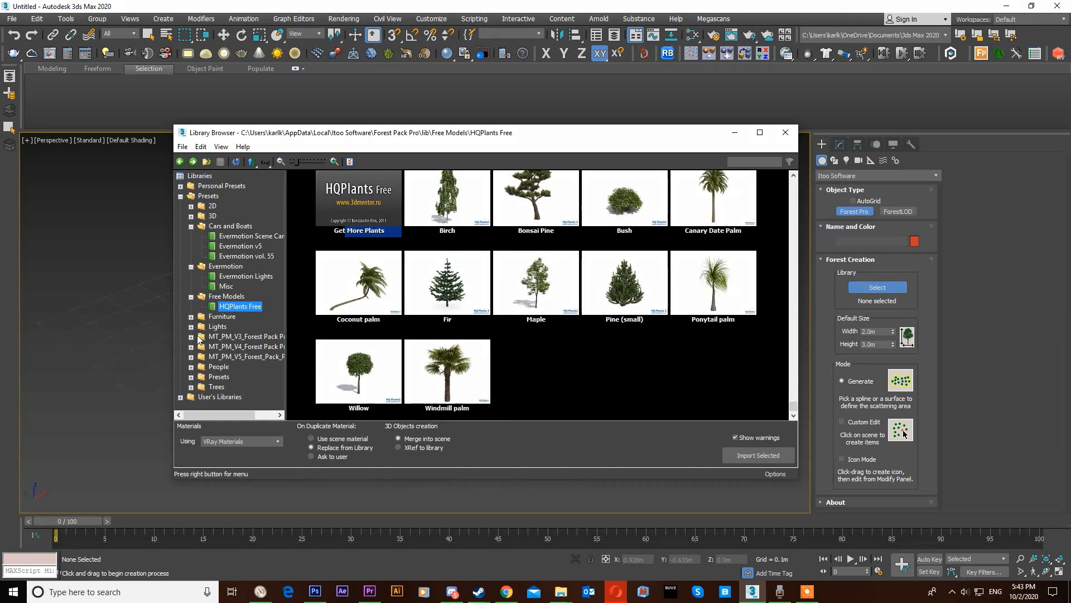
click(237, 335)
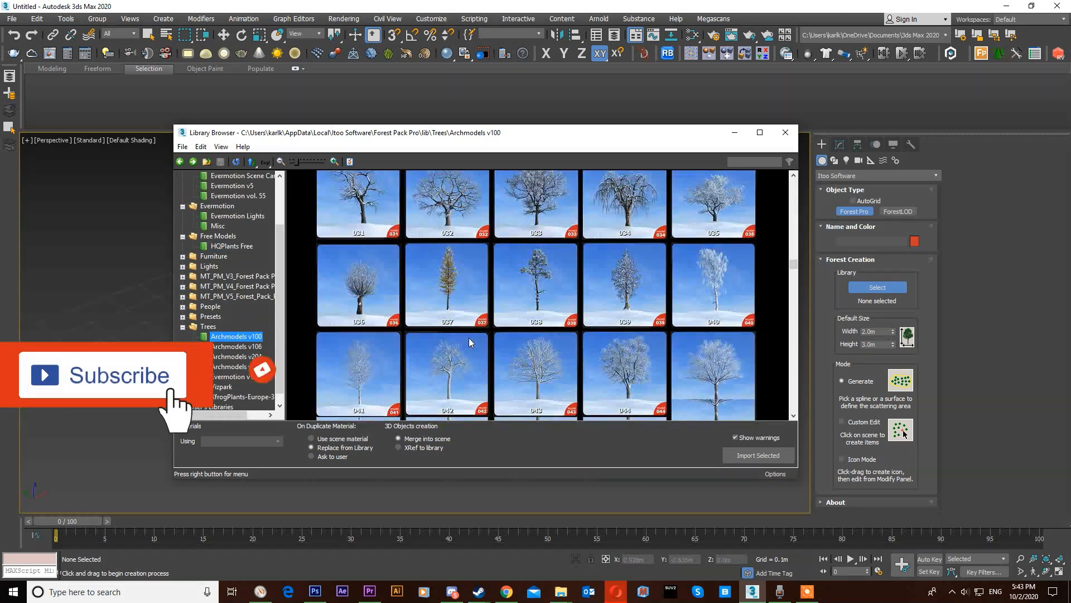
click(235, 347)
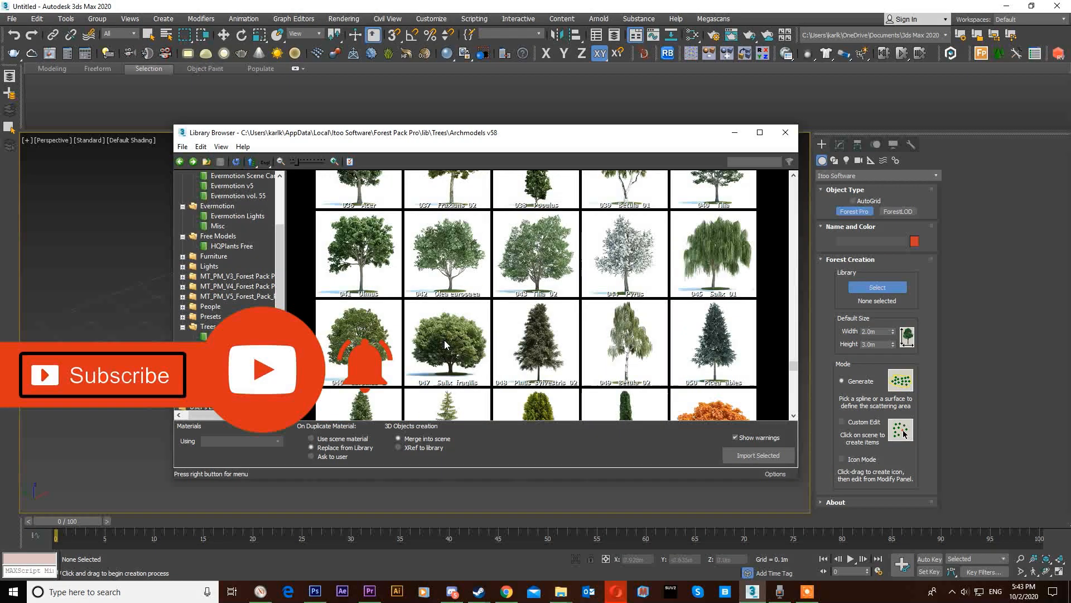
click(210, 307)
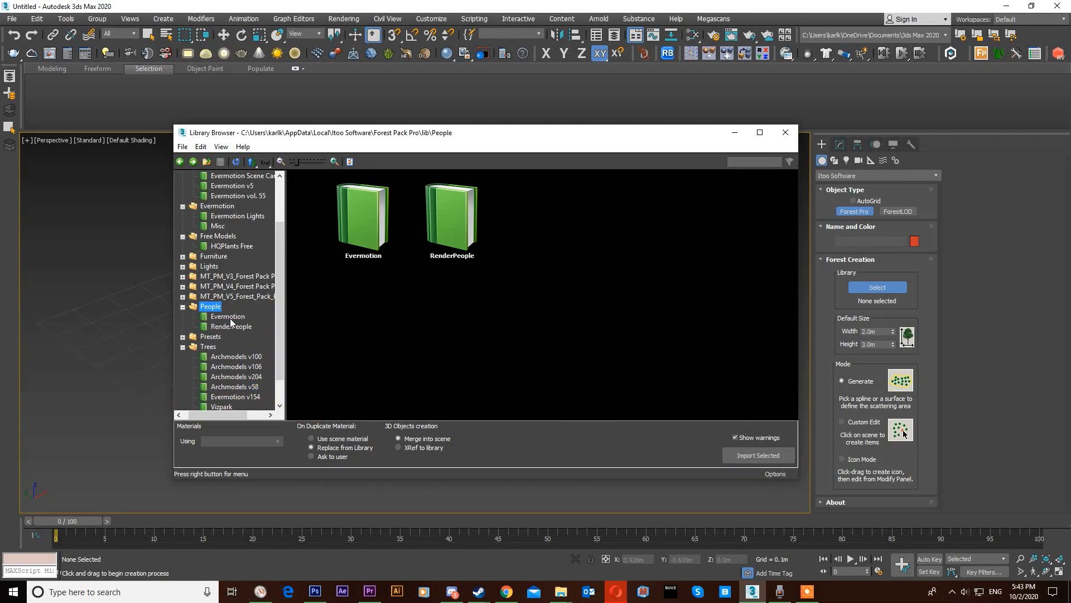
click(232, 326)
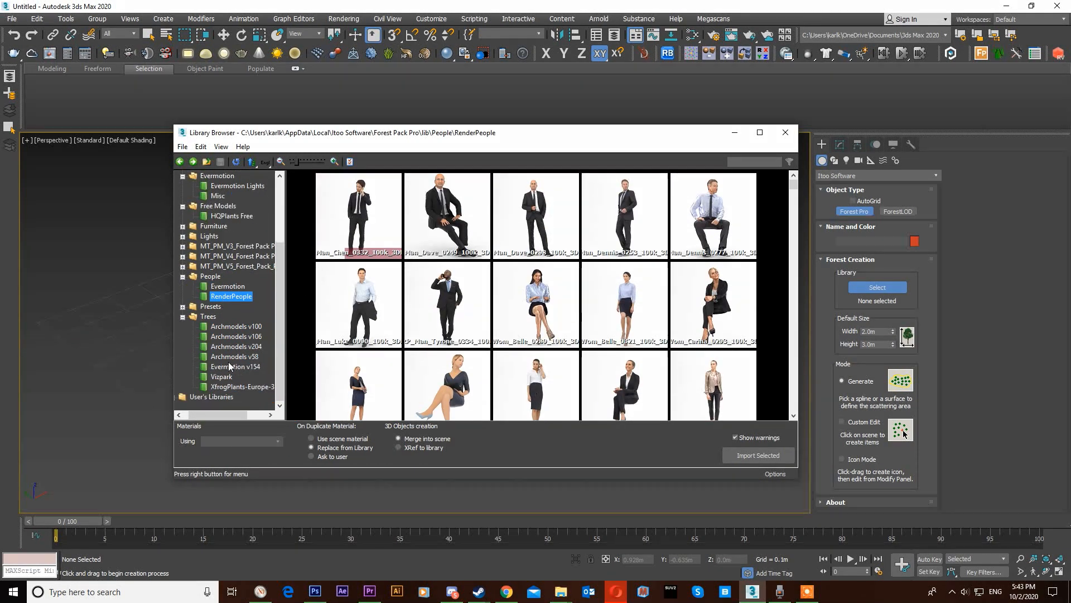
click(235, 366)
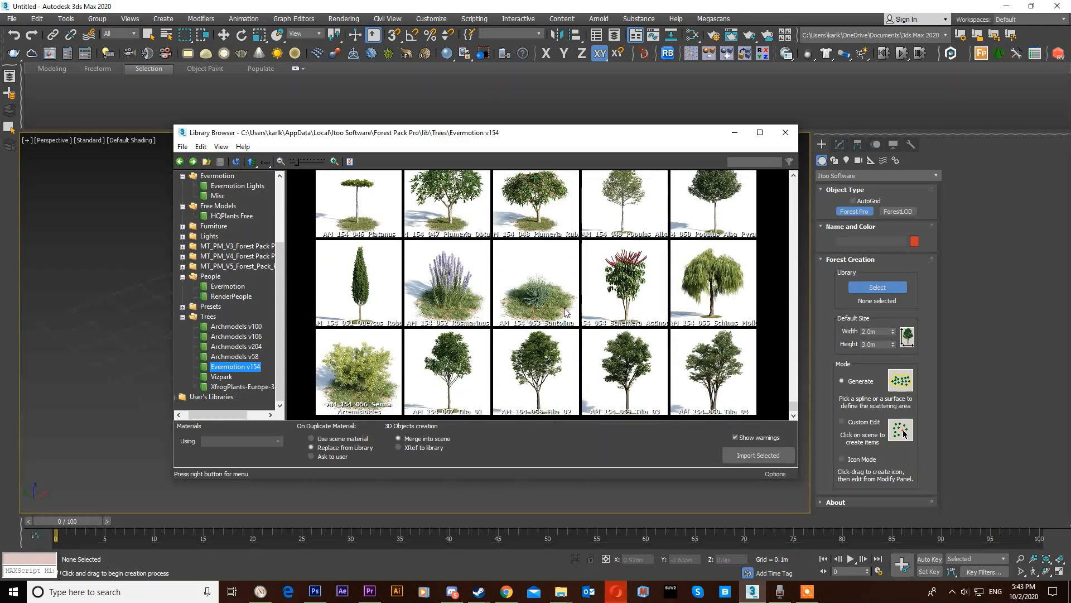